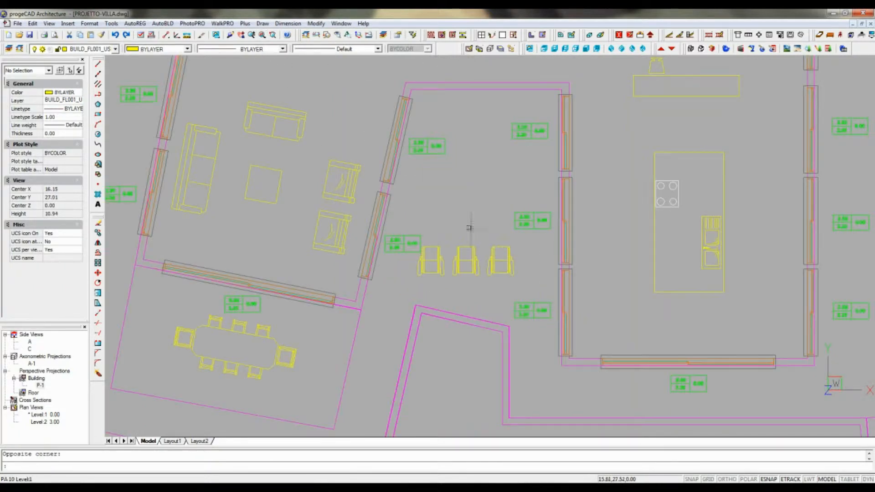
# Run automatic wall dimensioning (_wdim) and pick a wall of the villa plan.
pyautogui.click(163, 23)
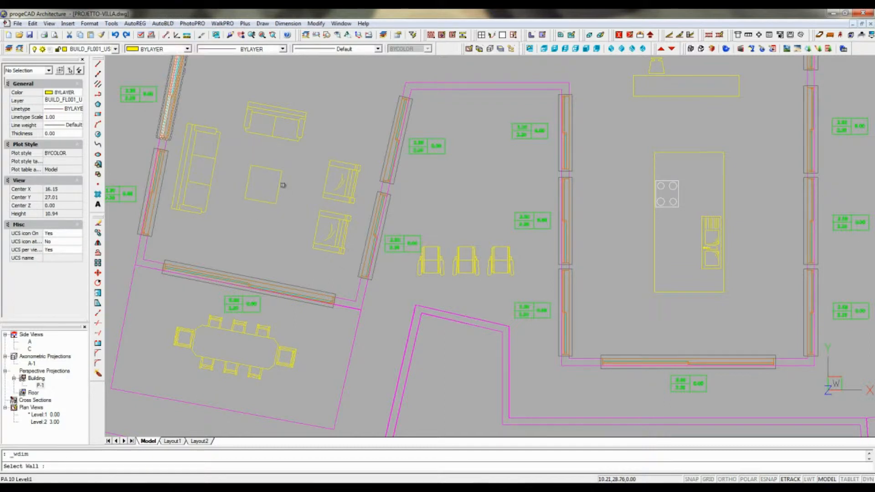
pyautogui.click(568, 174)
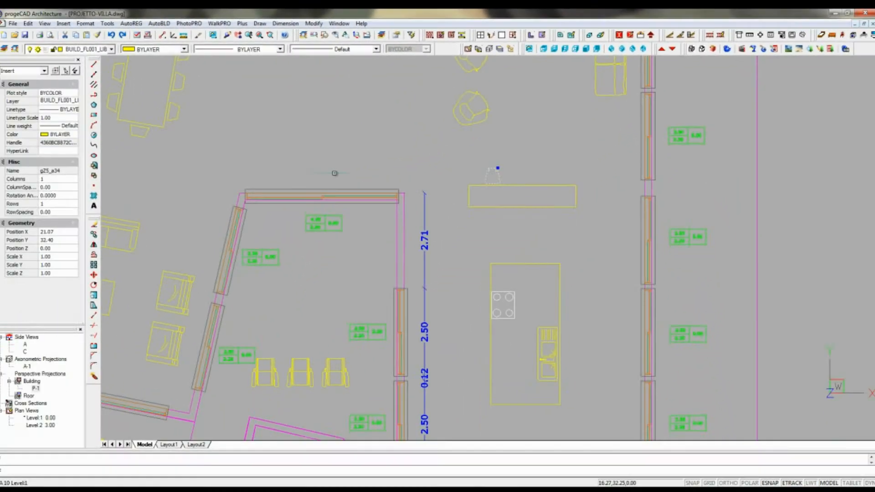
# Place the 2.71, 2.50, 0.12, 2.50 dimension chain along the wall by the kitchen island.
pyautogui.click(56, 178)
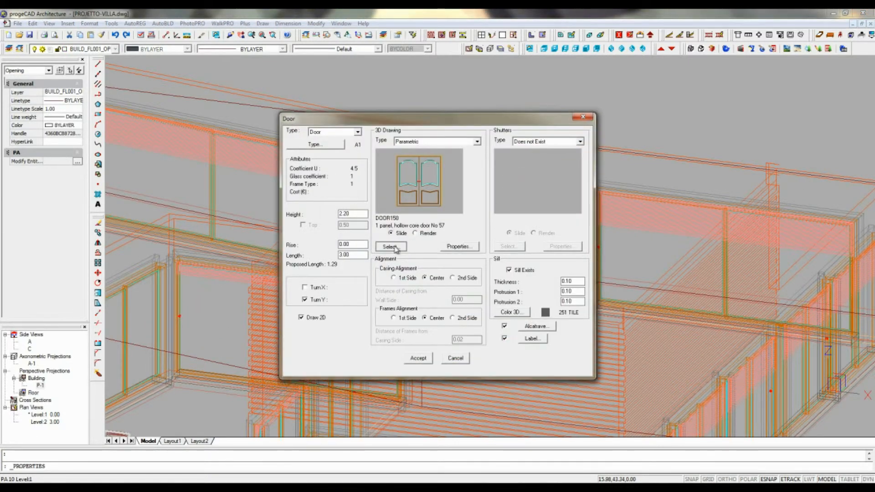
# Pick the '2 panels, casement, curved, compact' design (DOOR91) from the parametric door catalogue.
pyautogui.click(389, 247)
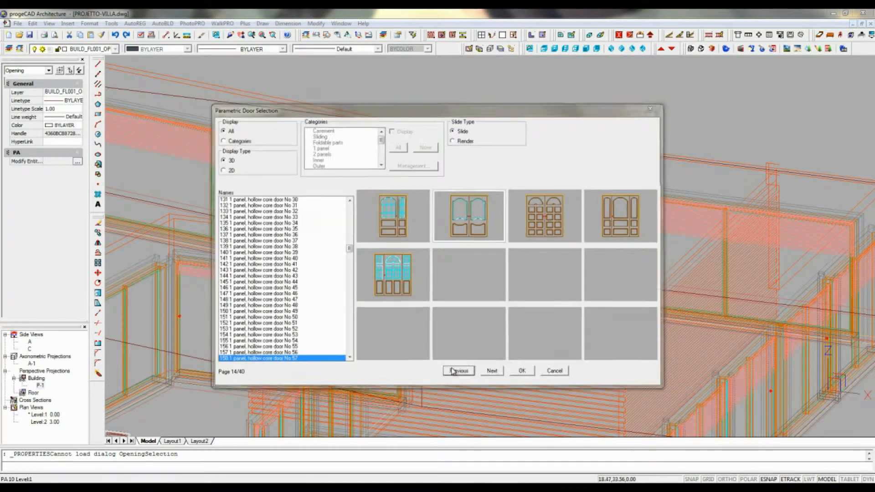
pyautogui.click(459, 371)
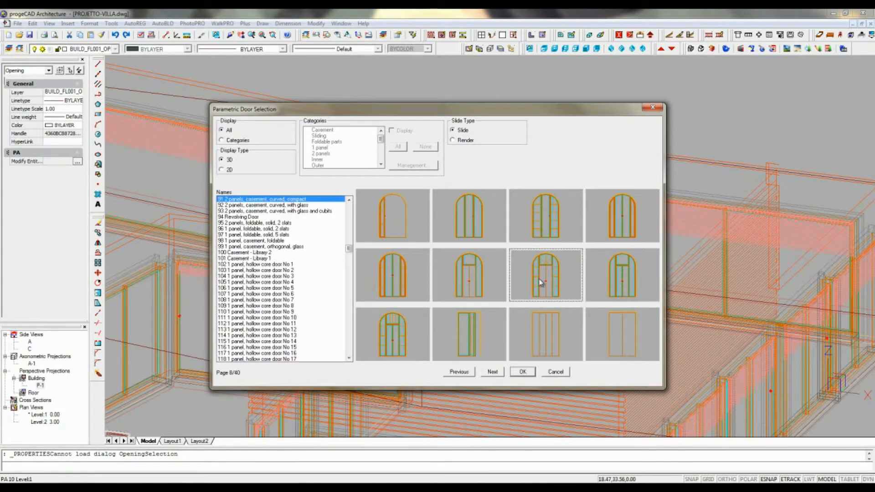
pyautogui.click(522, 372)
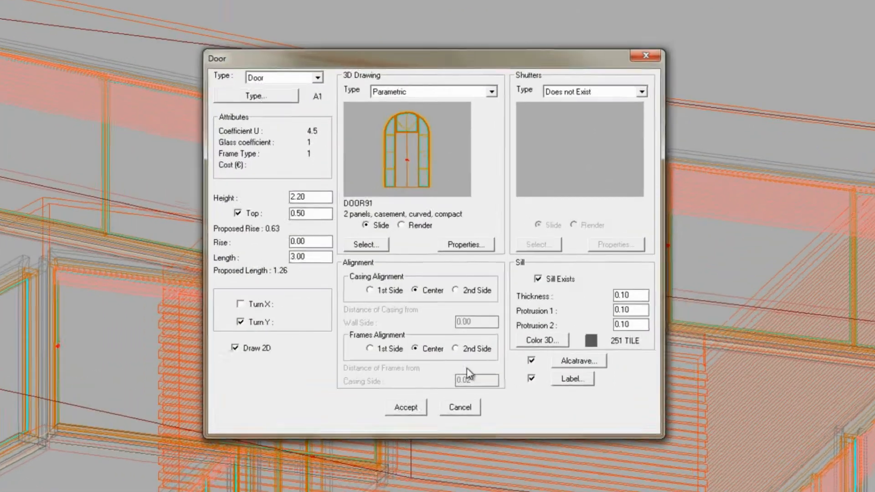